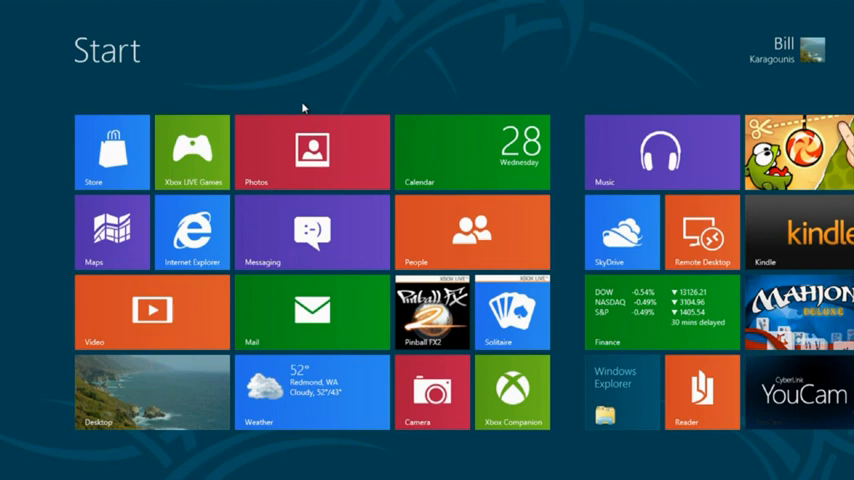
pyautogui.moveTo(306, 106)
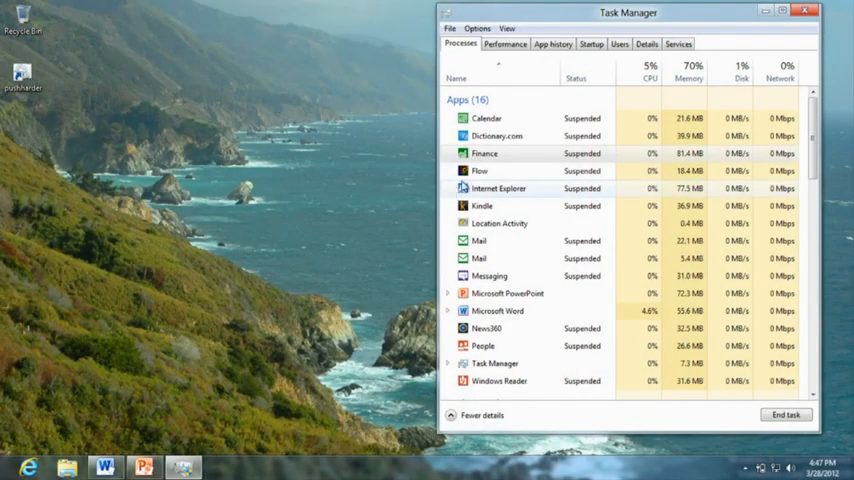
pyautogui.moveTo(548, 204)
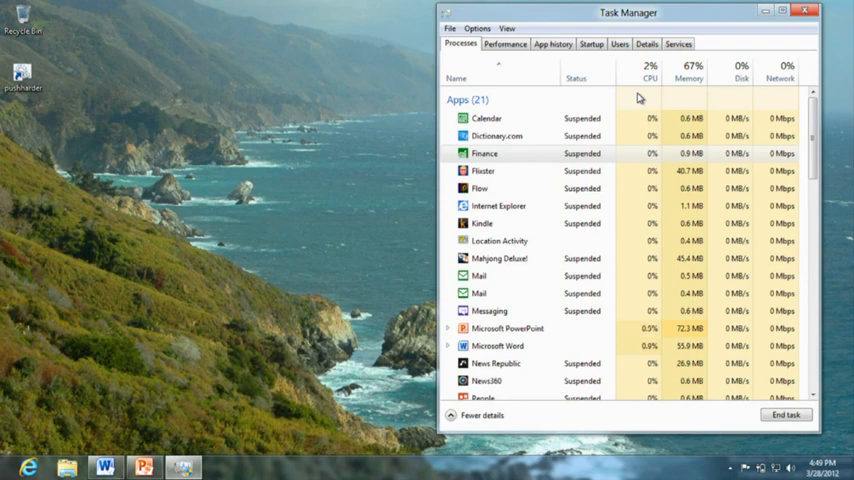
pyautogui.moveTo(650, 78)
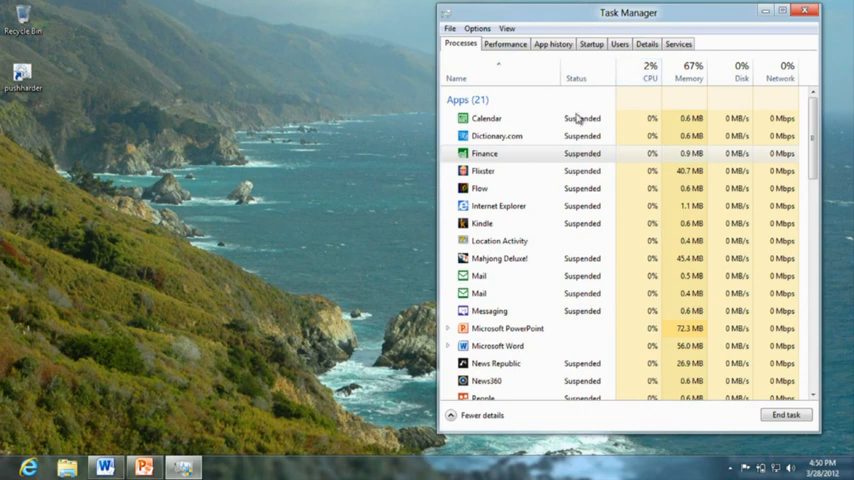
# Run clearme from an administrator Command Prompt to reclaim suspended app memory.
pyautogui.click(6, 466)
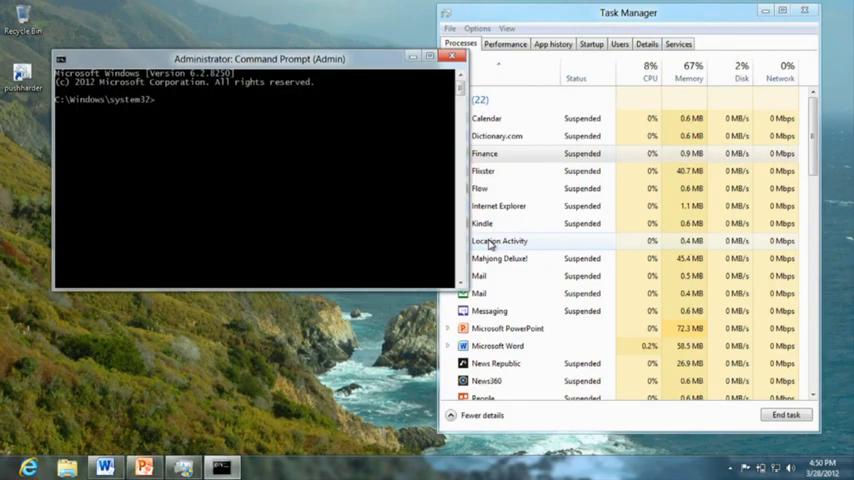
pyautogui.write('clearme')
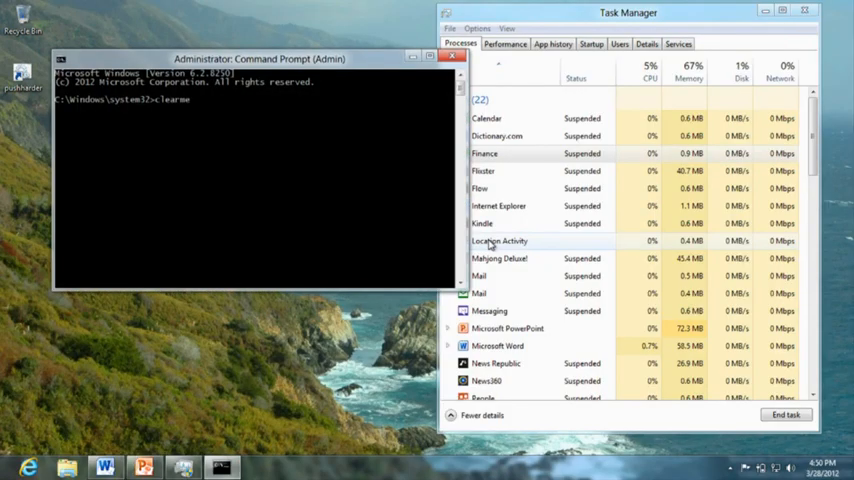
pyautogui.press('Return')
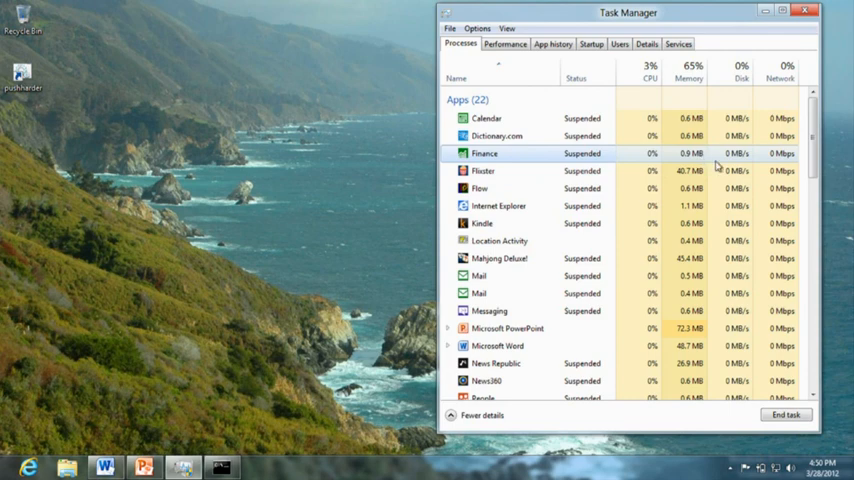
# Use Switch to on the suspended Finance app so it resumes full-screen instantly.
pyautogui.rightClick(484, 152)
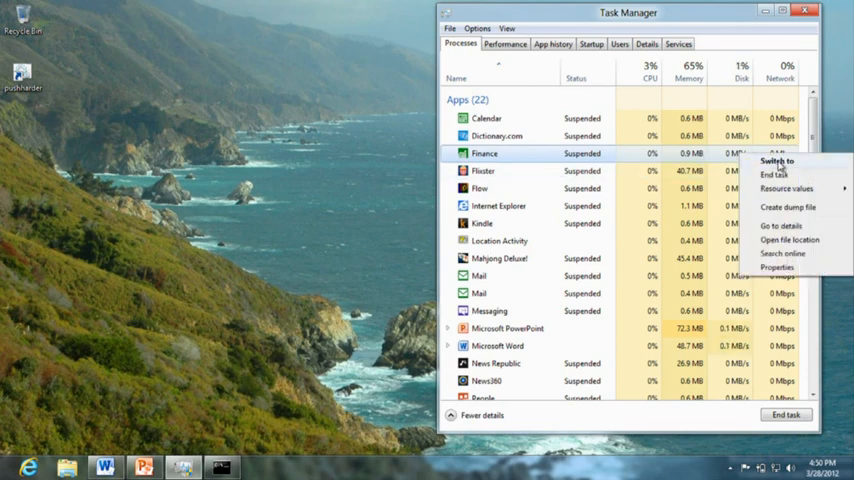
pyautogui.click(778, 160)
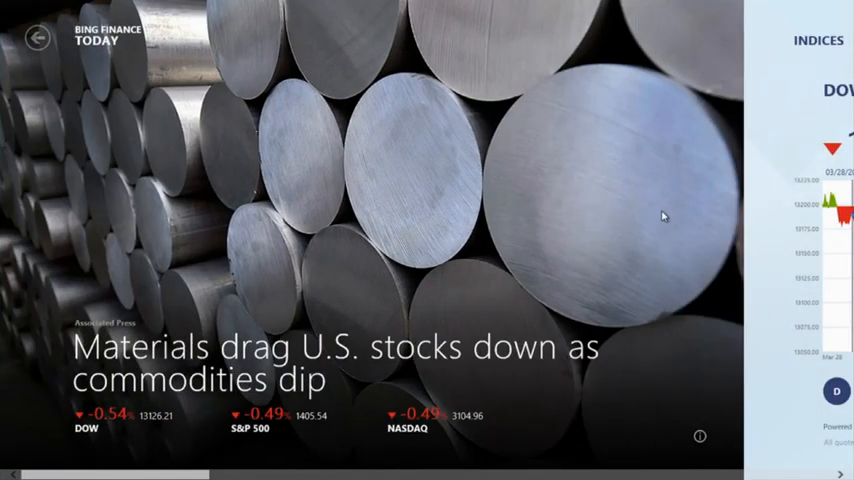
pyautogui.moveTo(620, 198)
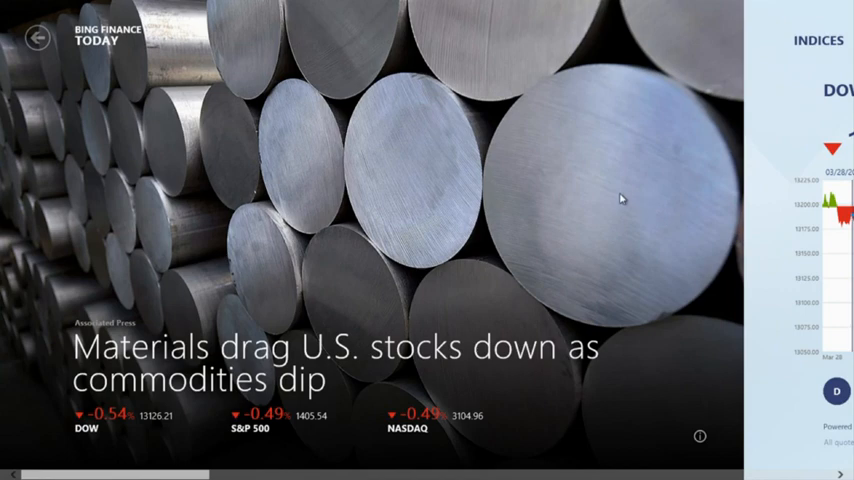
pyautogui.moveTo(632, 204)
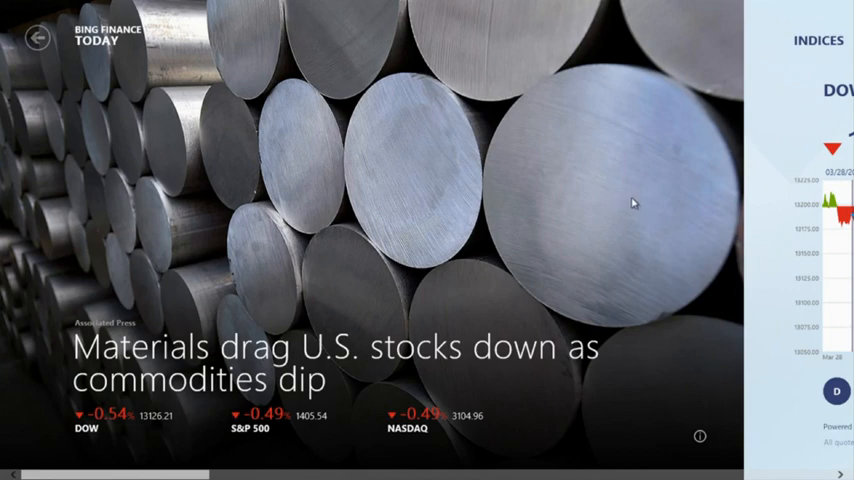